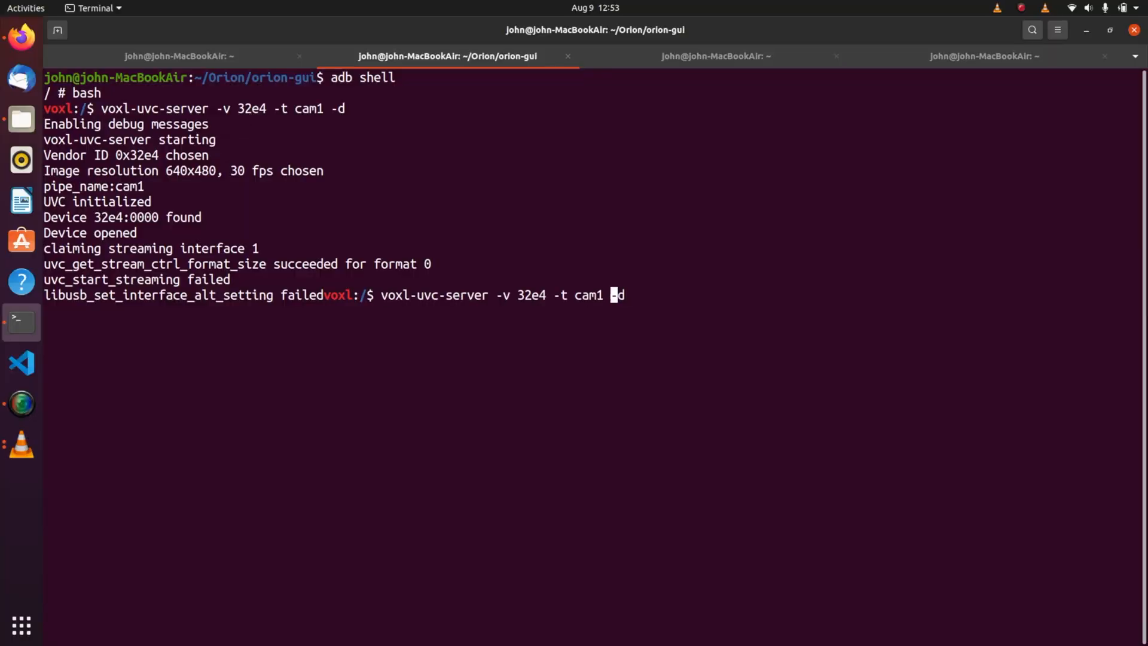
Add a frame rate of 25 (-f 25) to the cam1 voxl-uvc-server command
type("-f  -")
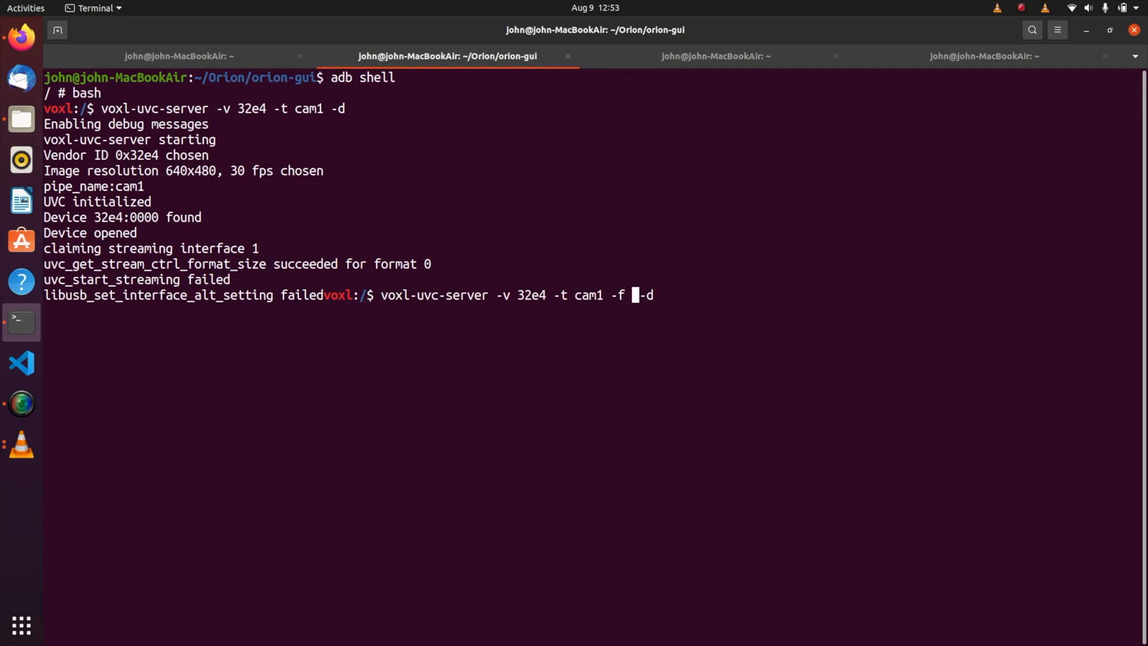
type("2")
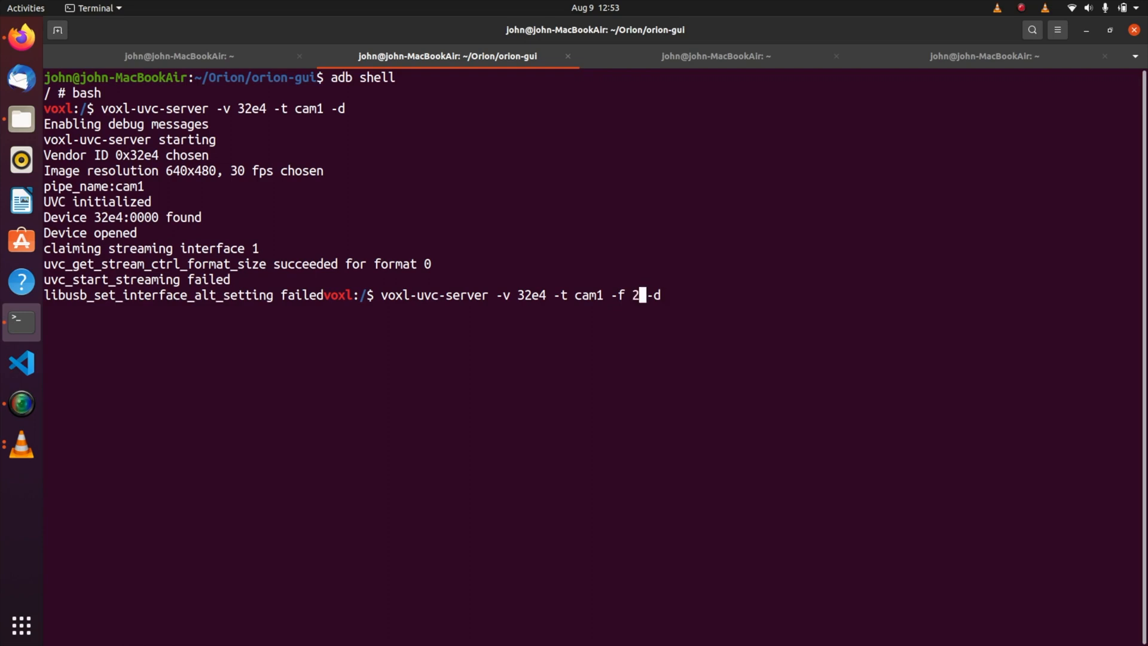
type("5")
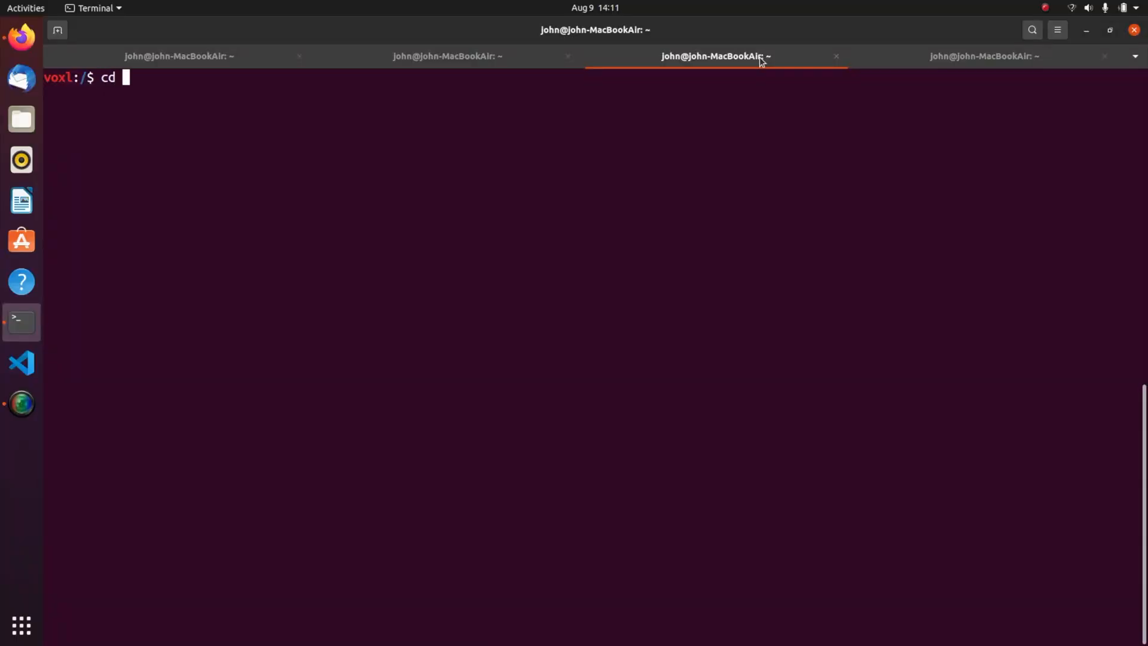
Move into the /etc/modalai directory on the VOXL
type("/etc/")
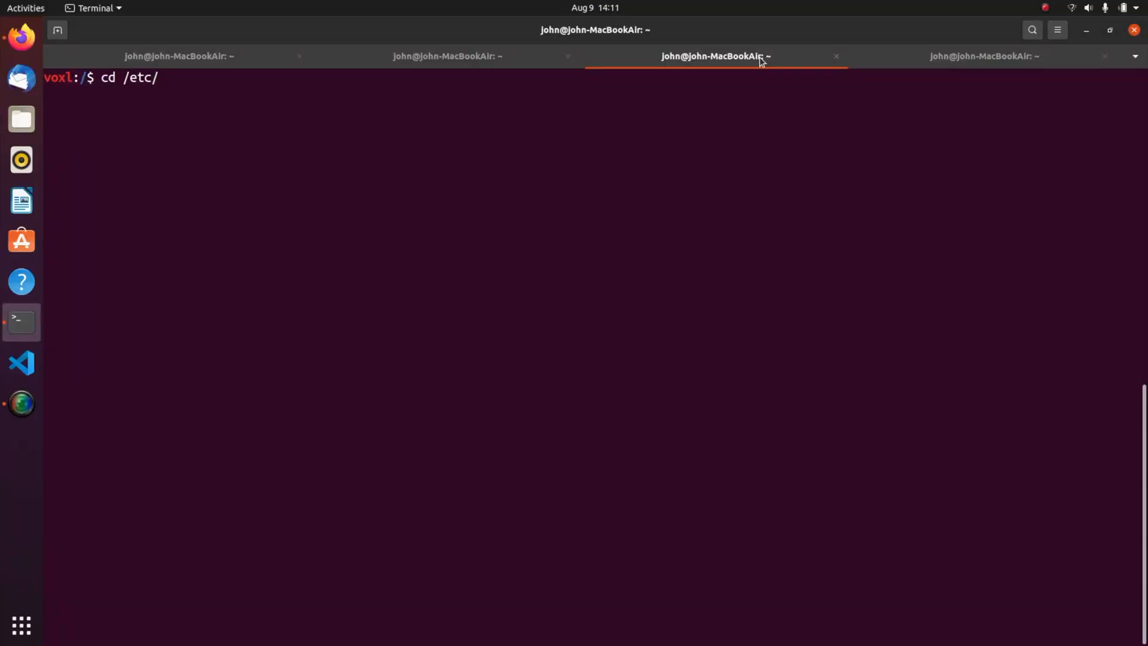
type("modalai/")
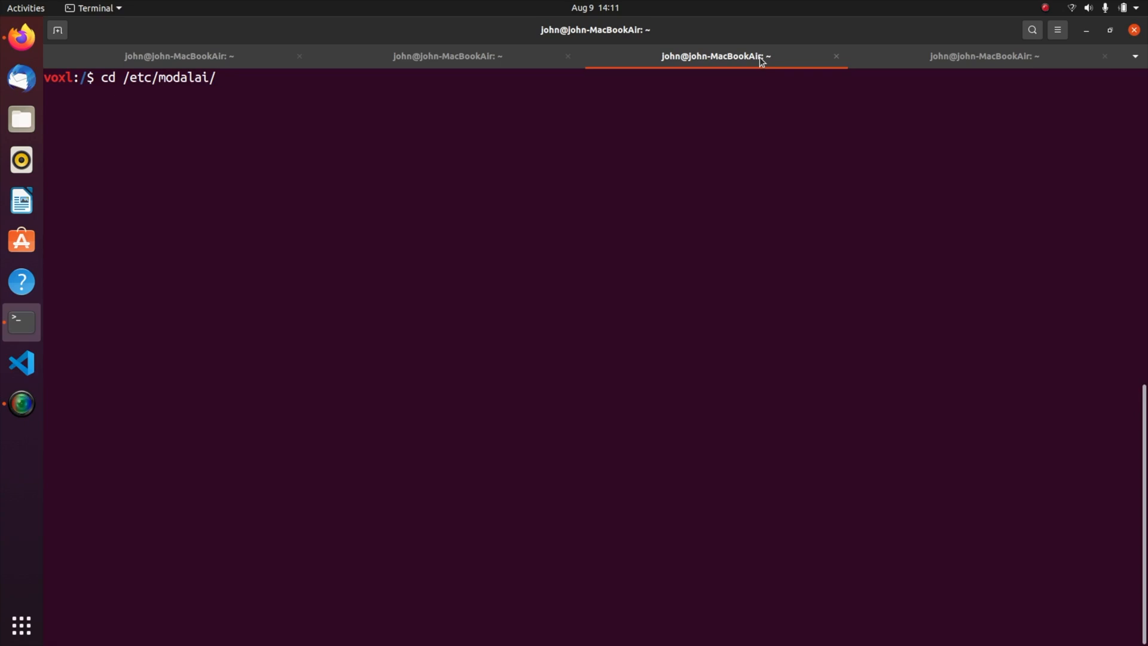
key("Return")
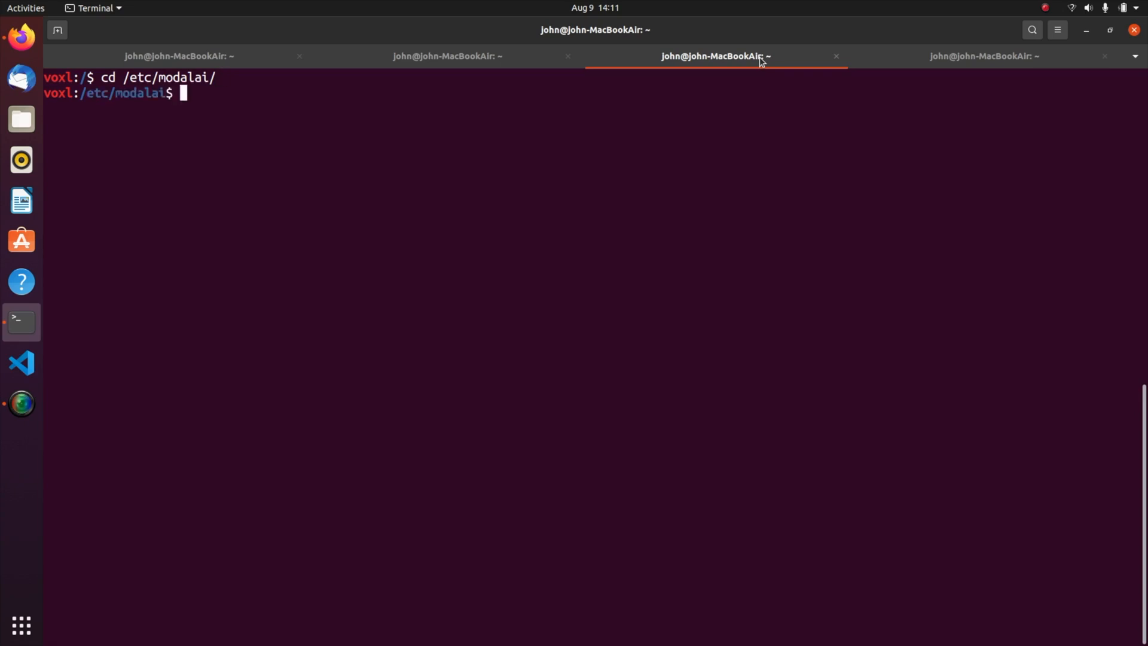
View voxl-streamer.conf in vi, then return to the home shell
type("vi")
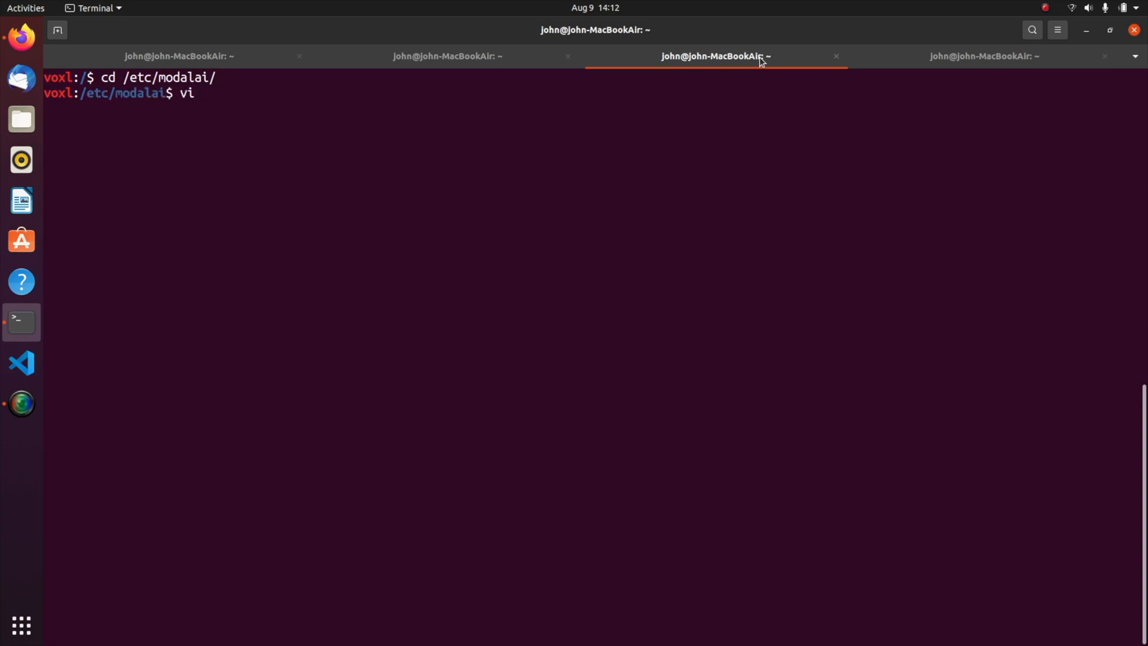
type("voxl-streamer.conf")
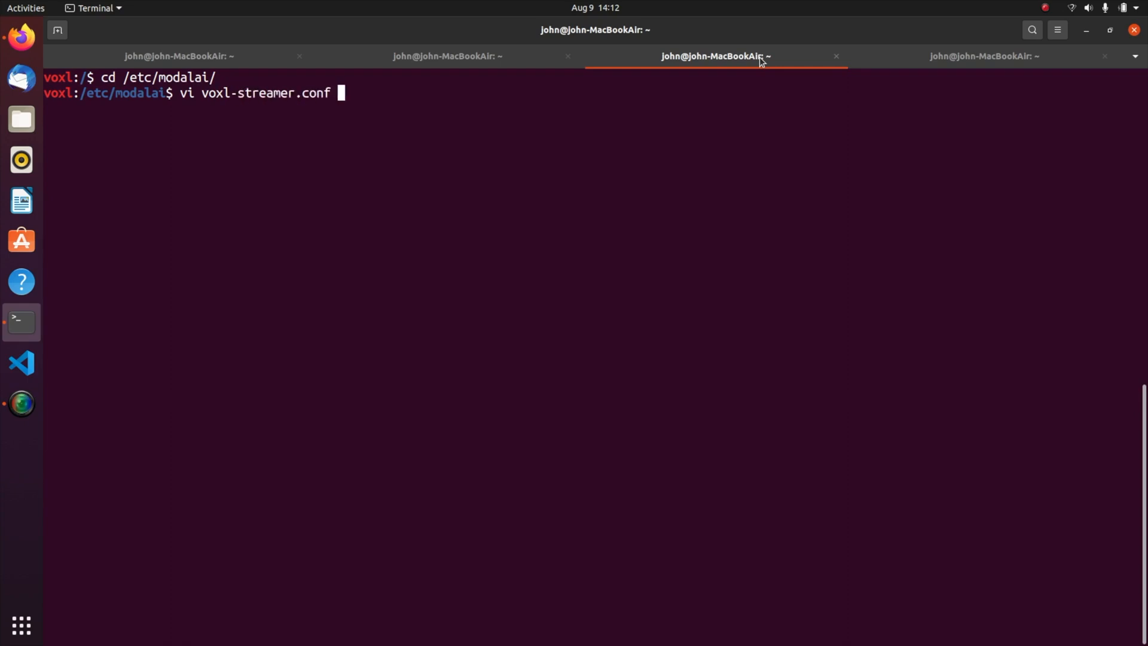
key("Return")
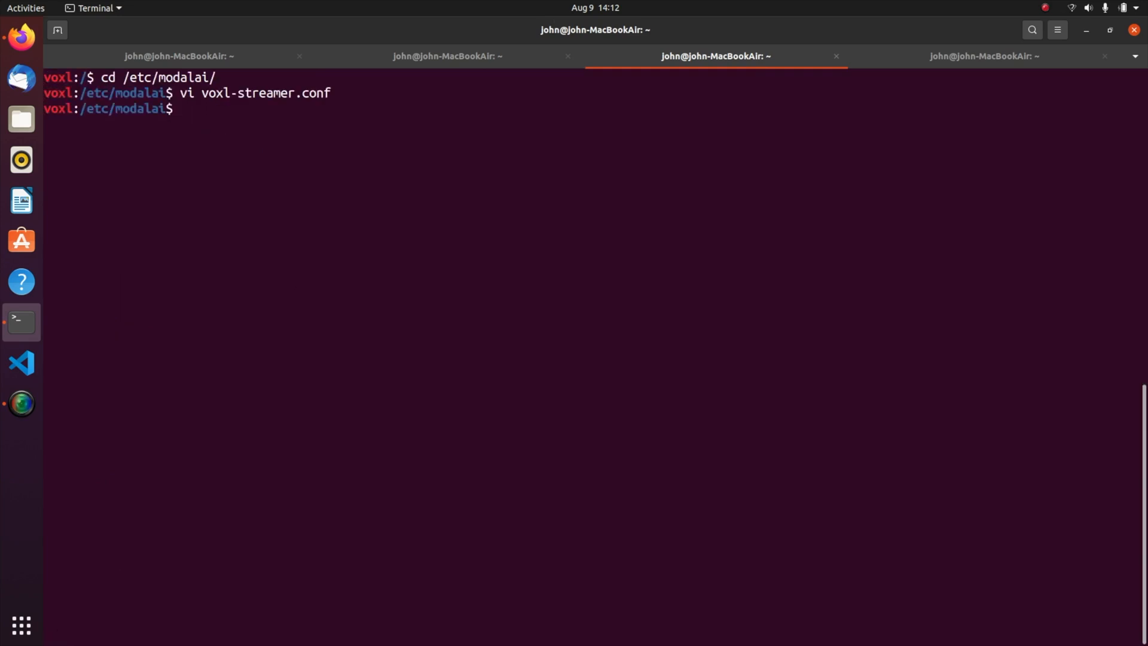
type("cd")
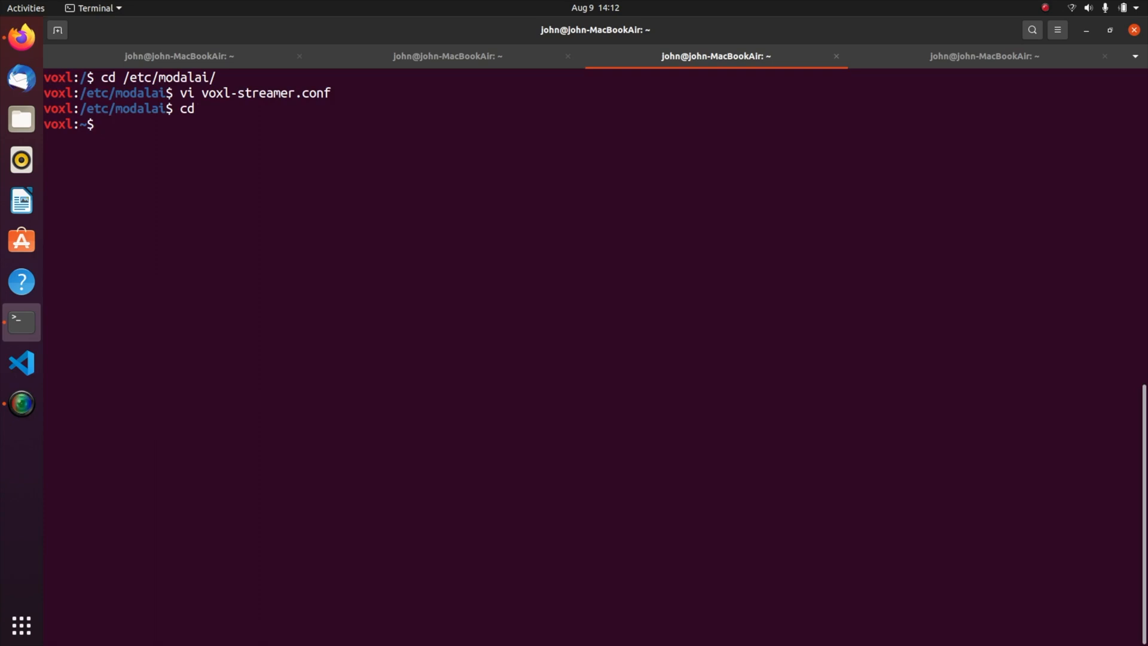
Start voxl-streamer with the cam0 configuration and debug output on RTSP port 8900
type("voxl-")
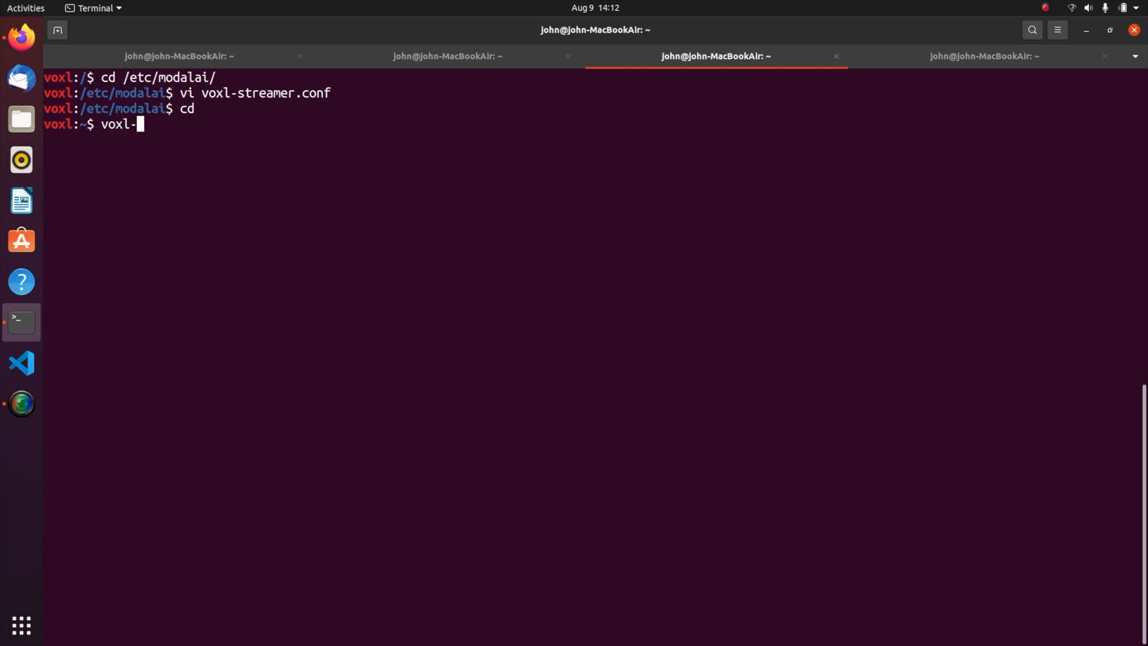
type("streamer -h")
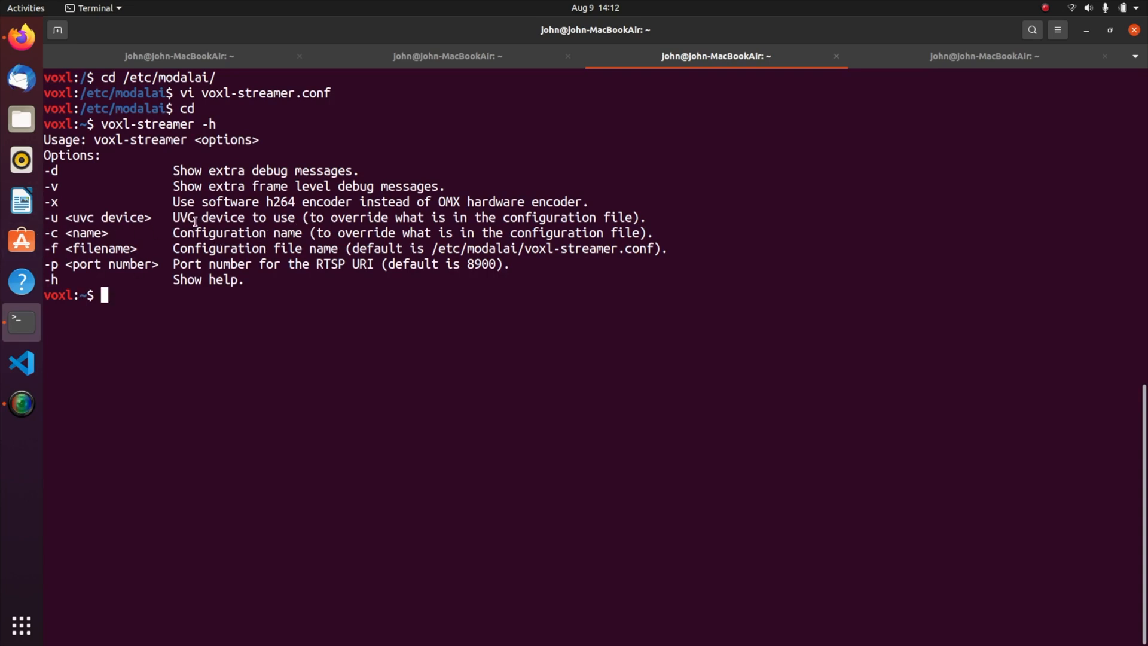
type("voxl-streamer -c cam0")
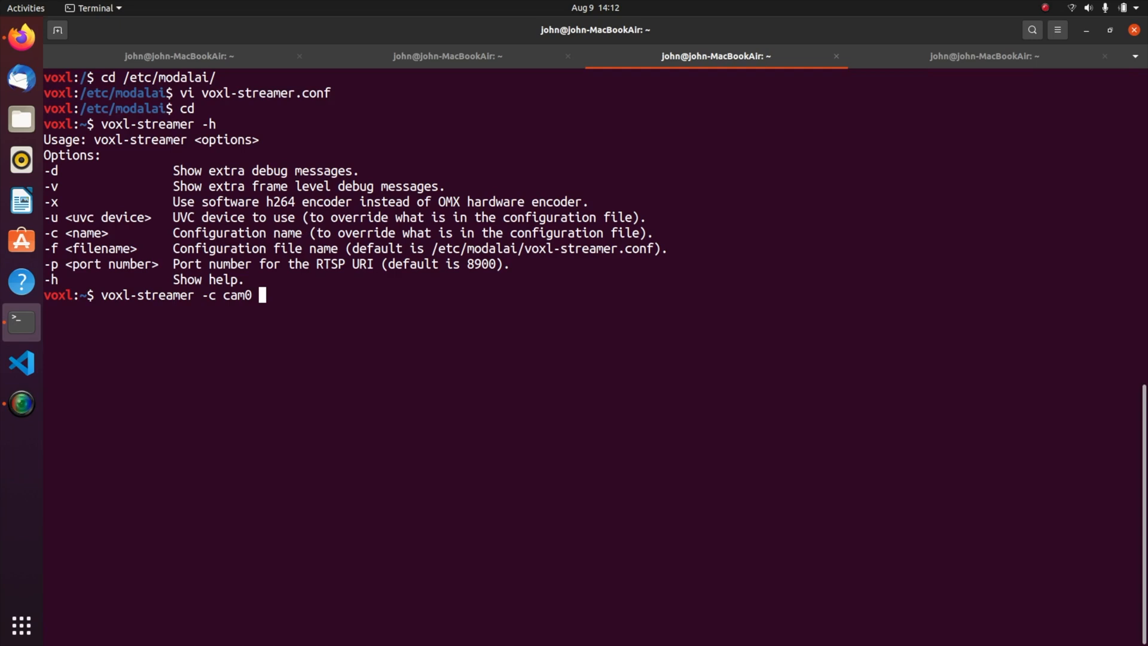
type("-")
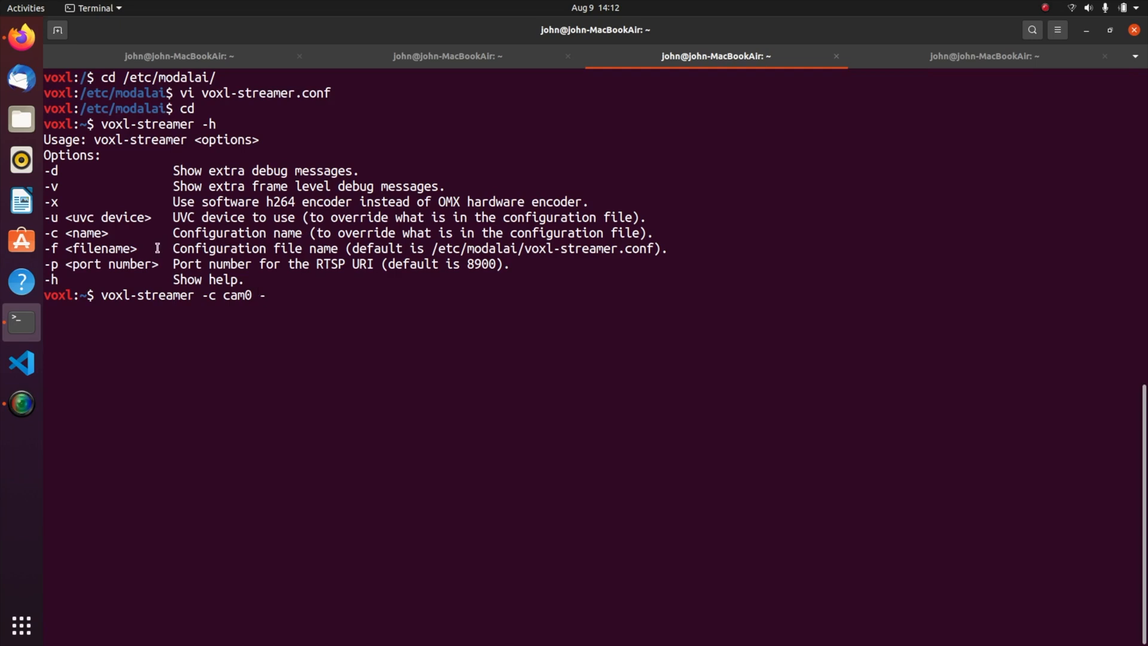
mouse_move(90, 263)
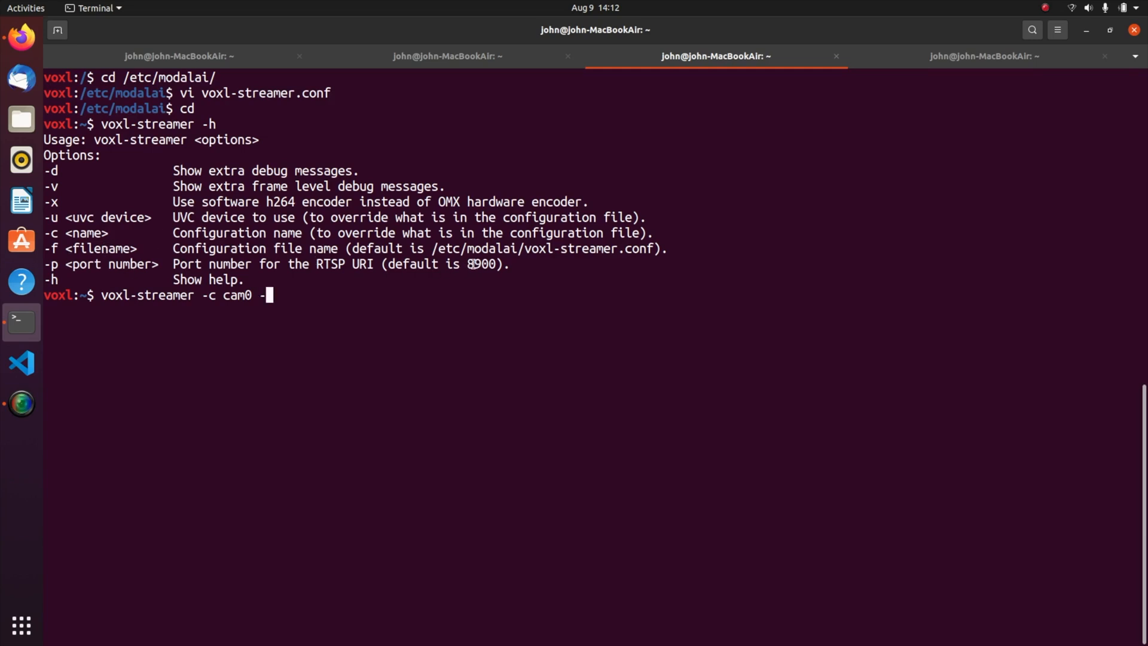
type("d")
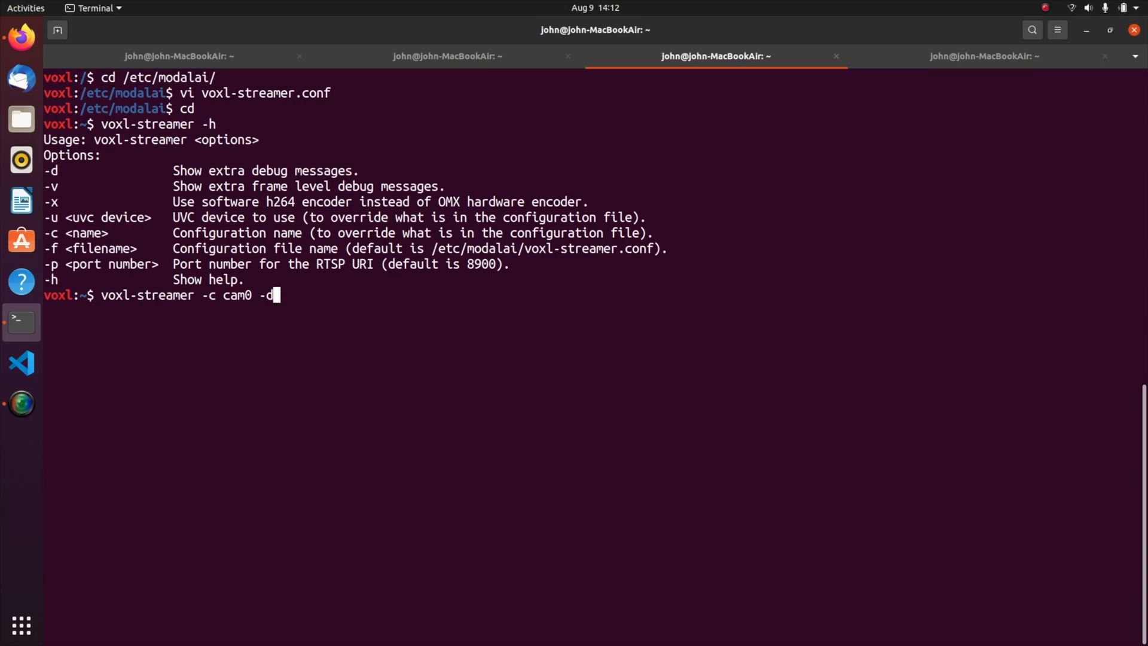
key("Return")
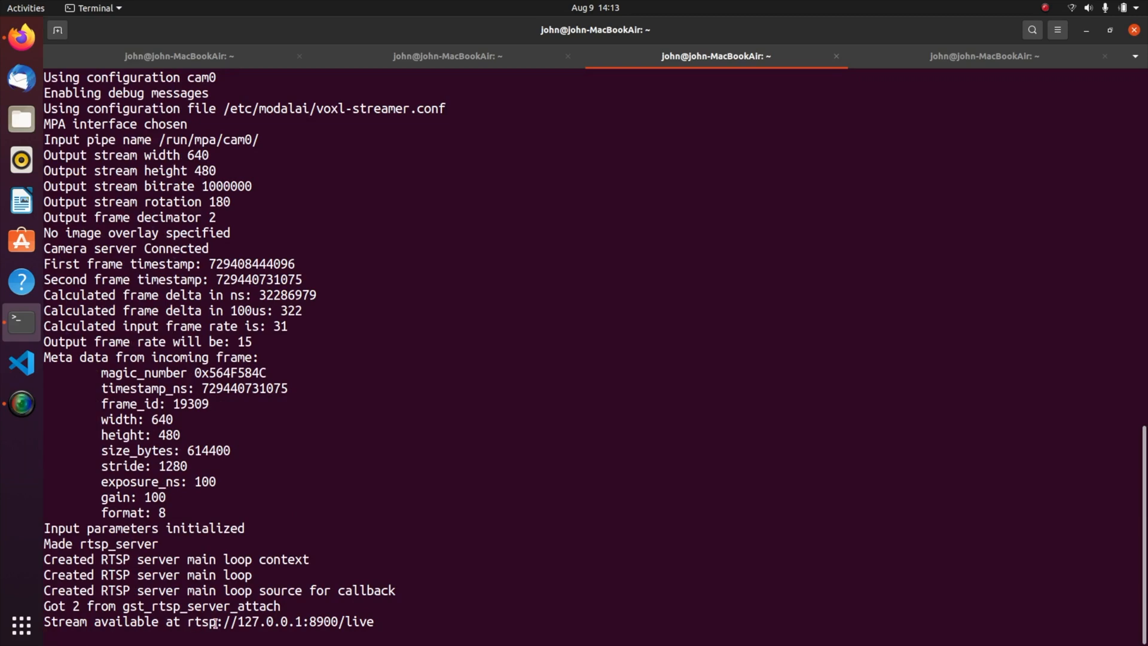
left_click(983, 56)
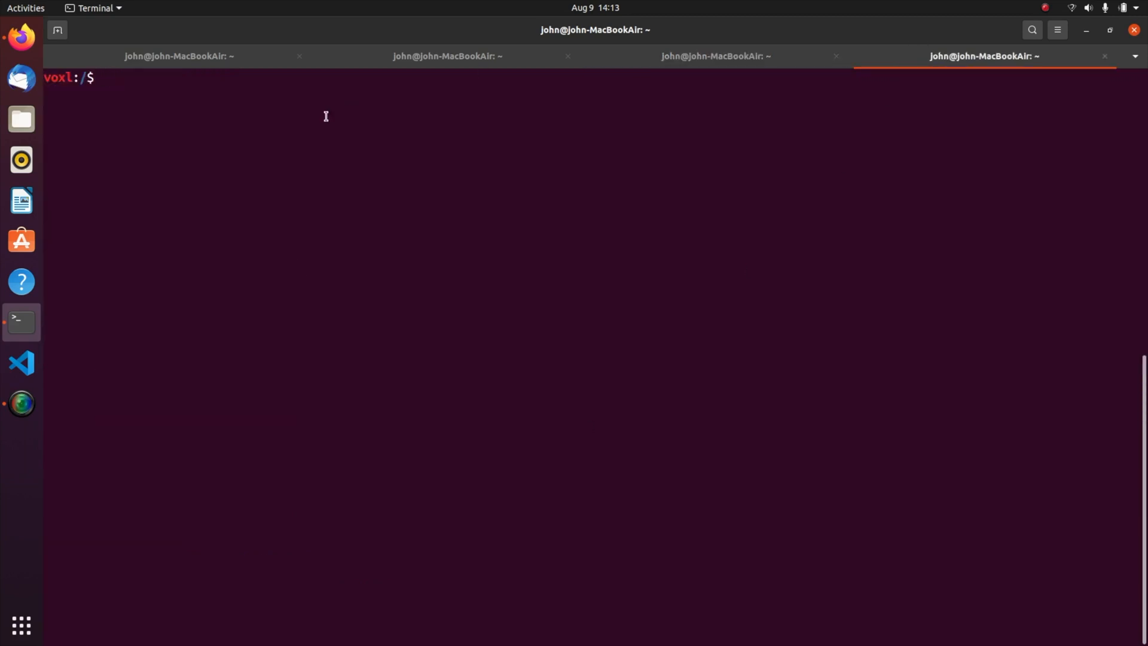
Start voxl-streamer for cam1 on RTSP port 8901
type("voxl-strea")
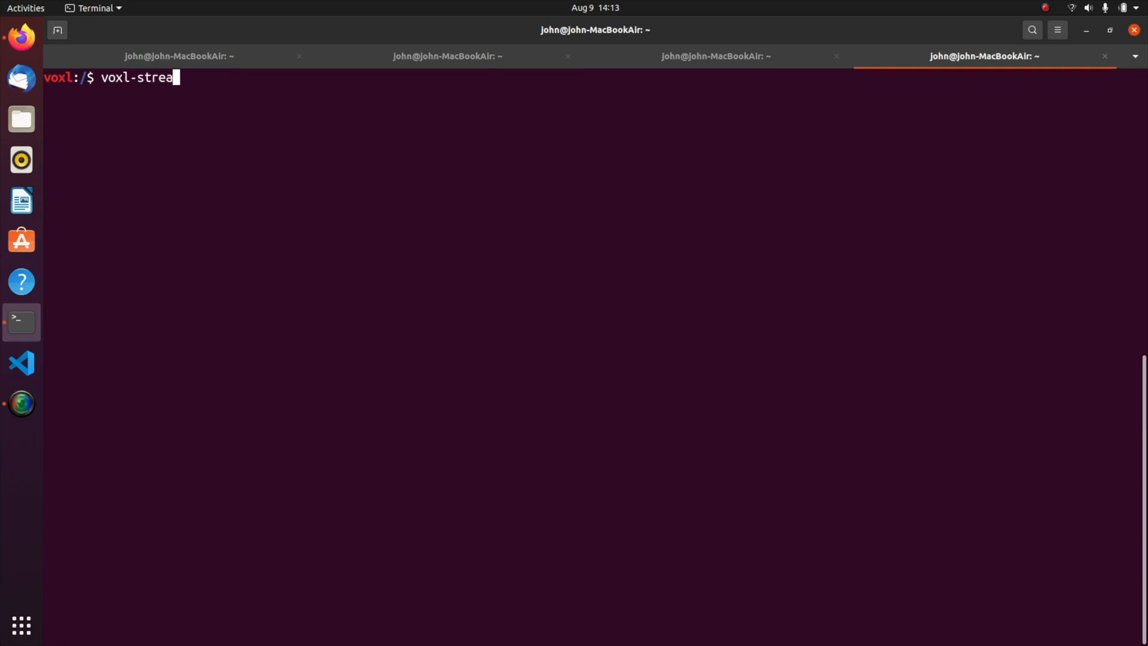
type("mer -c")
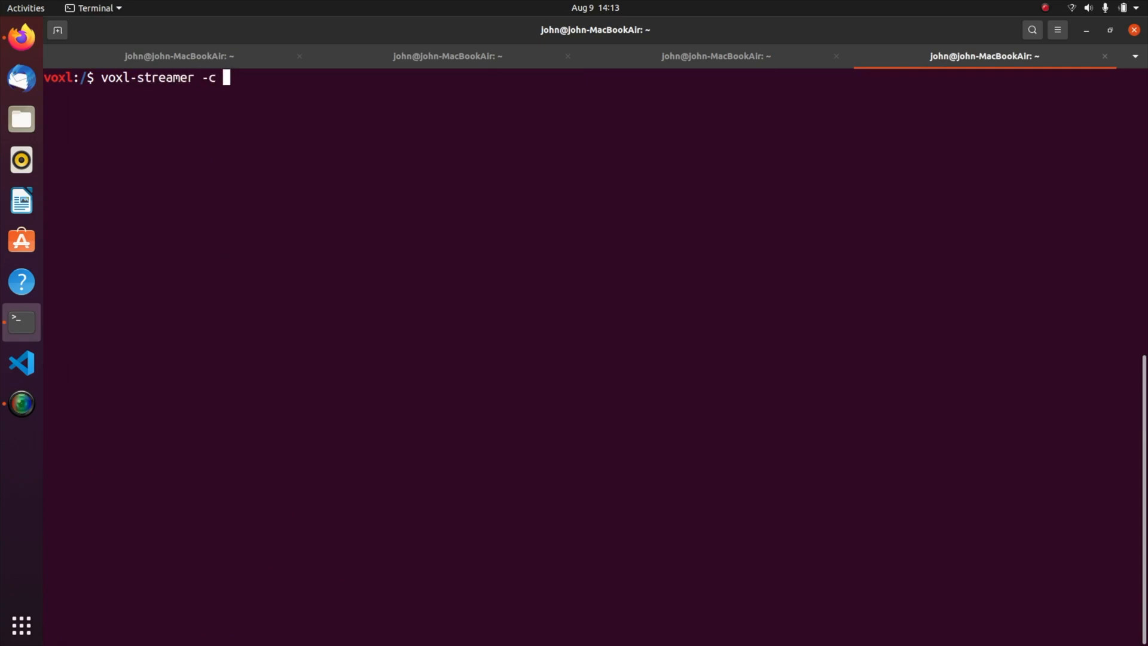
type("cam1")
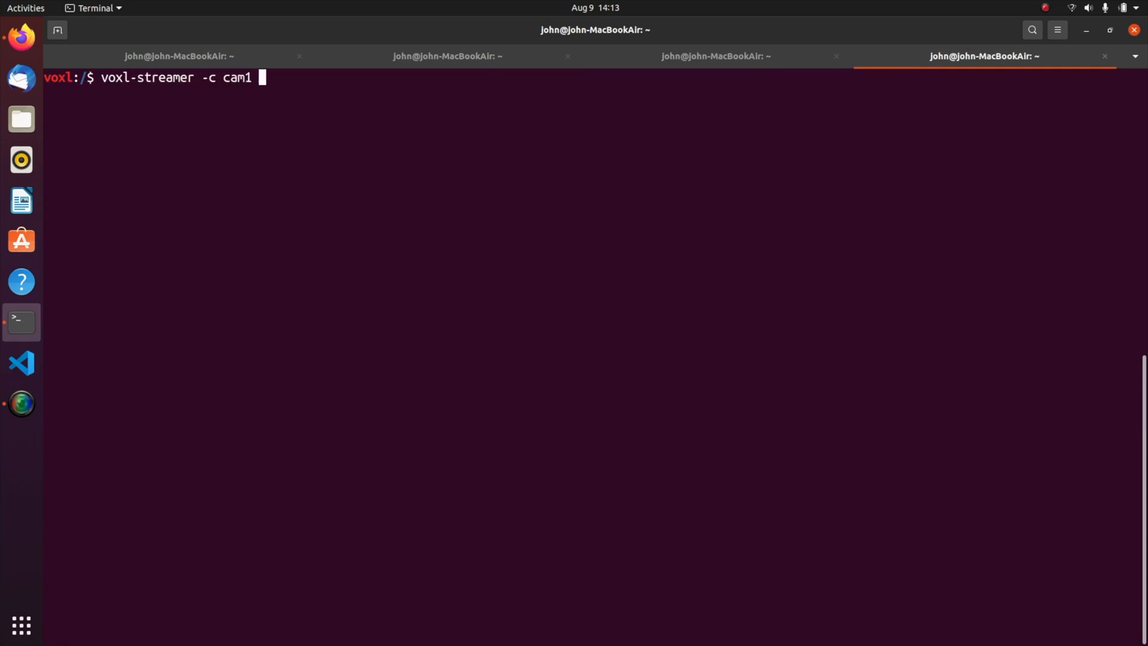
type("-")
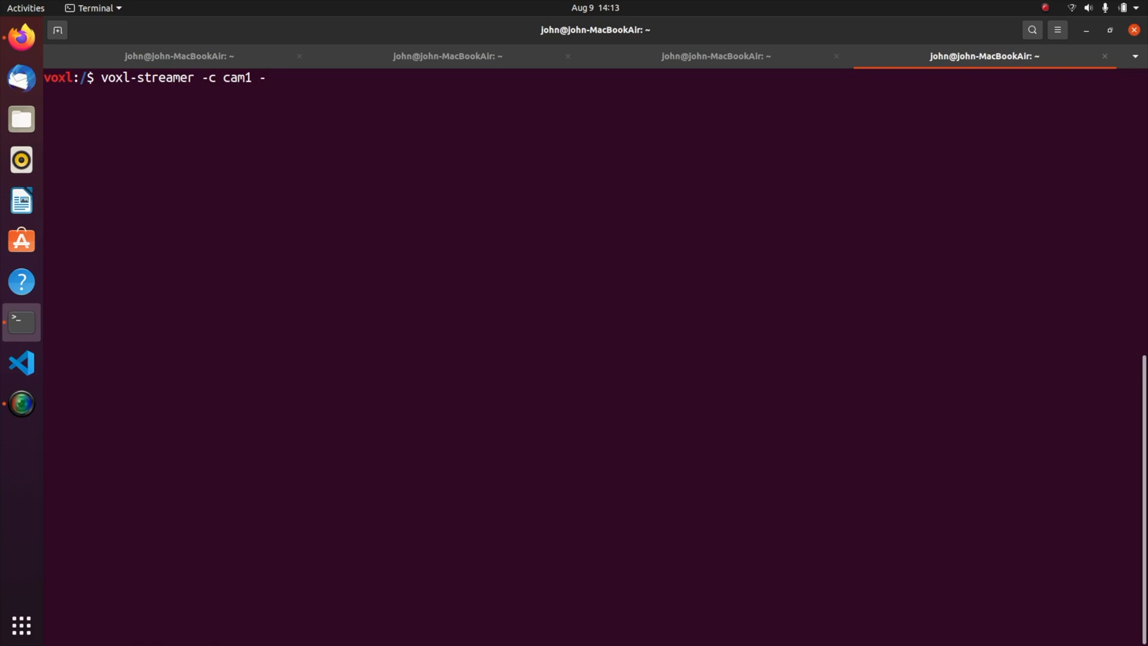
type("p 890")
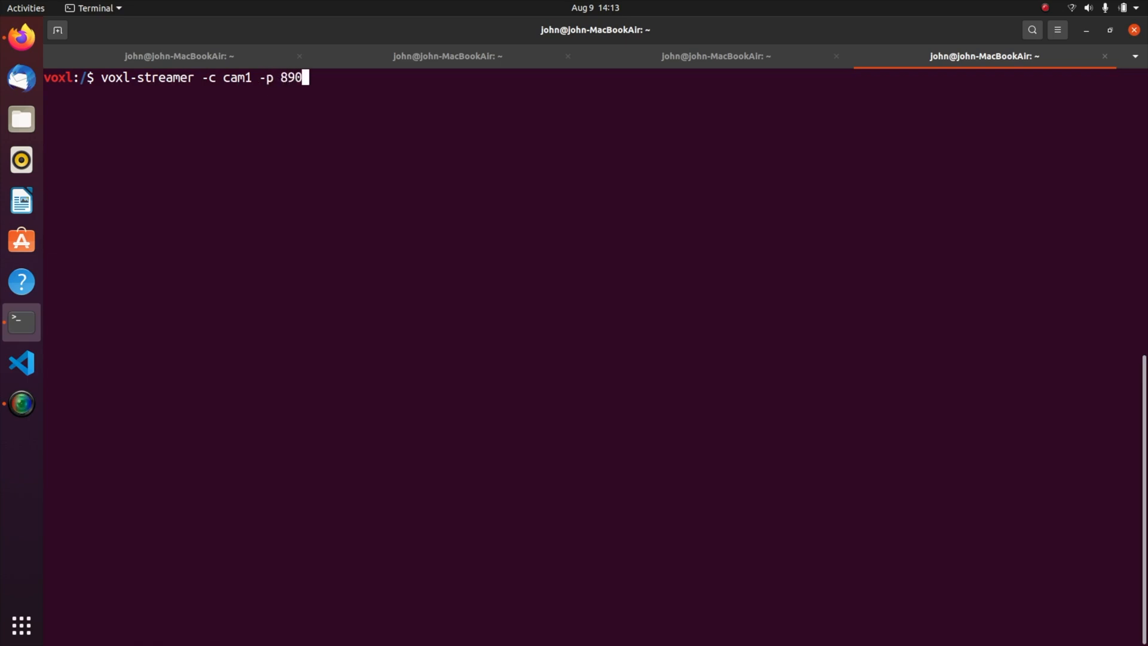
type("1")
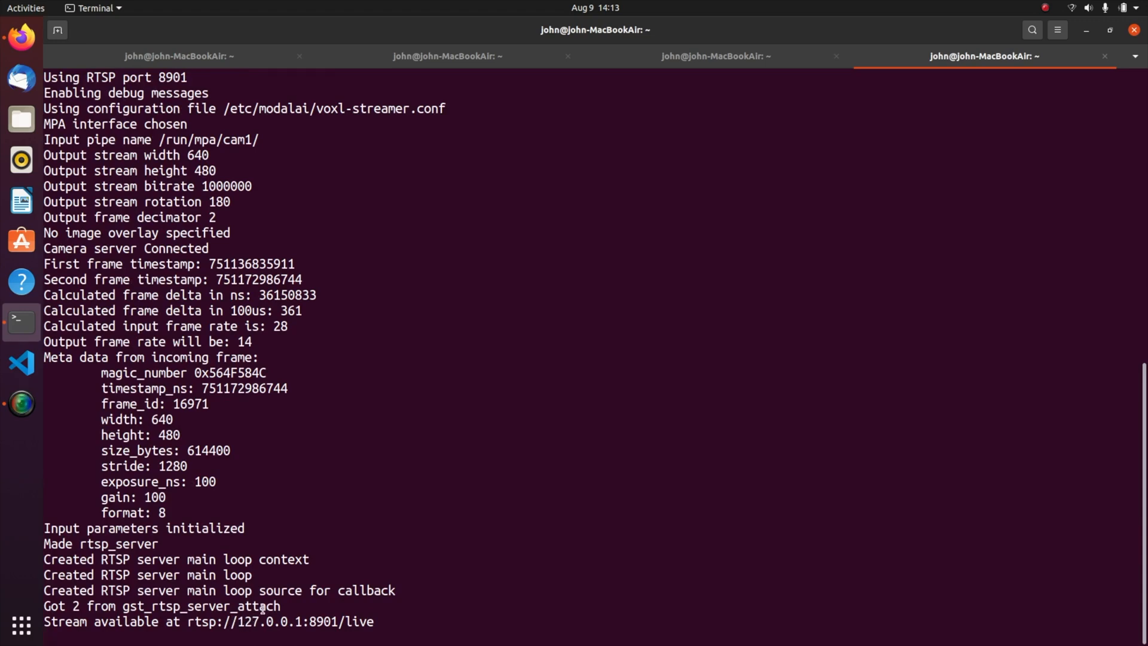
Select the IP address in the stream URL and return to the cam0 session
double_click(265, 620)
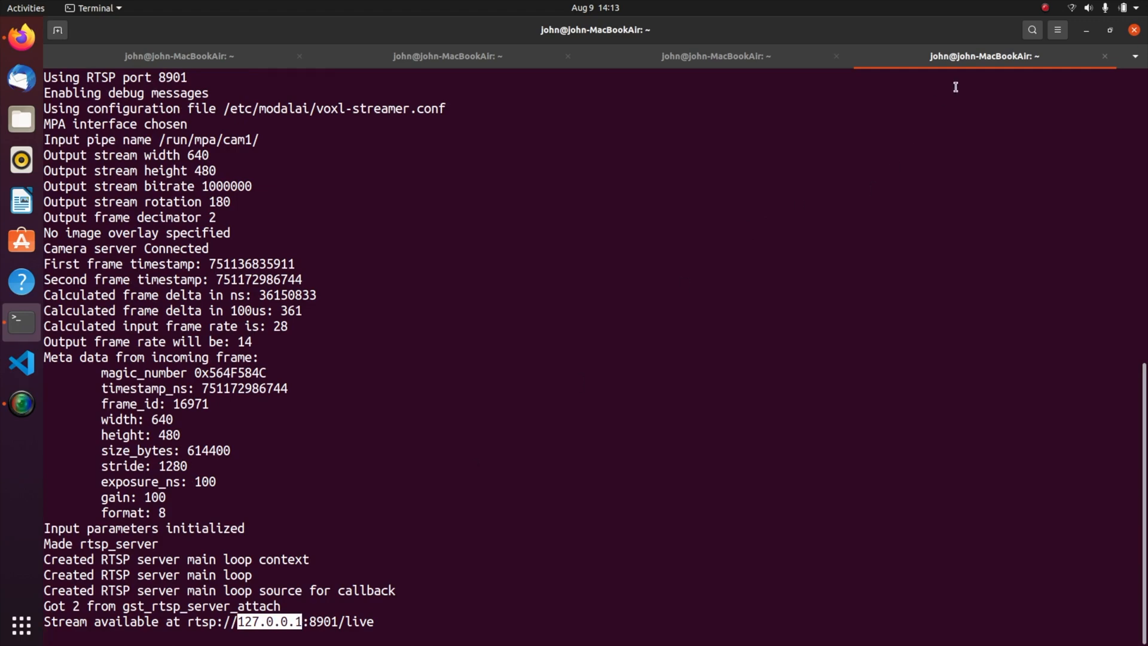
left_click(715, 56)
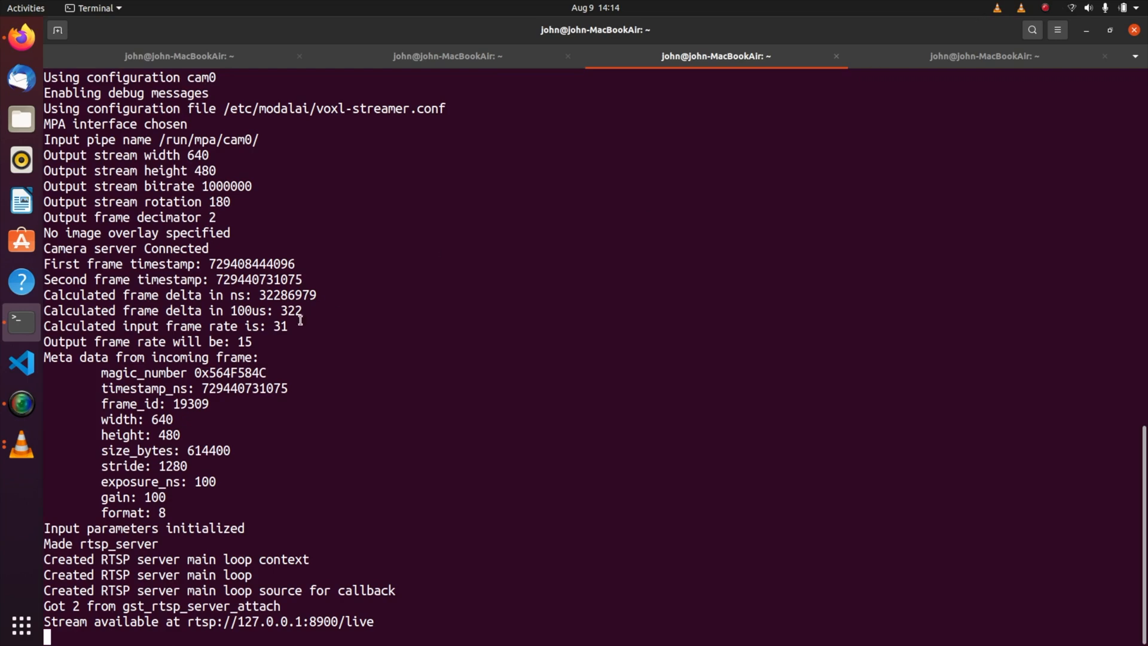
mouse_move(184, 430)
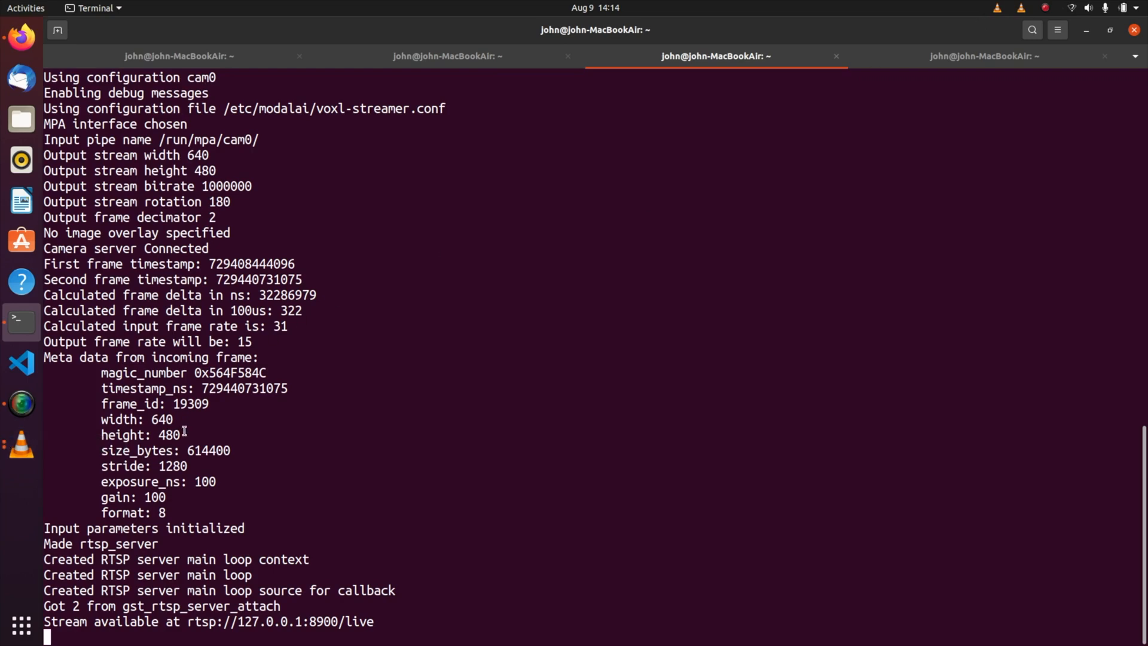
mouse_move(22, 444)
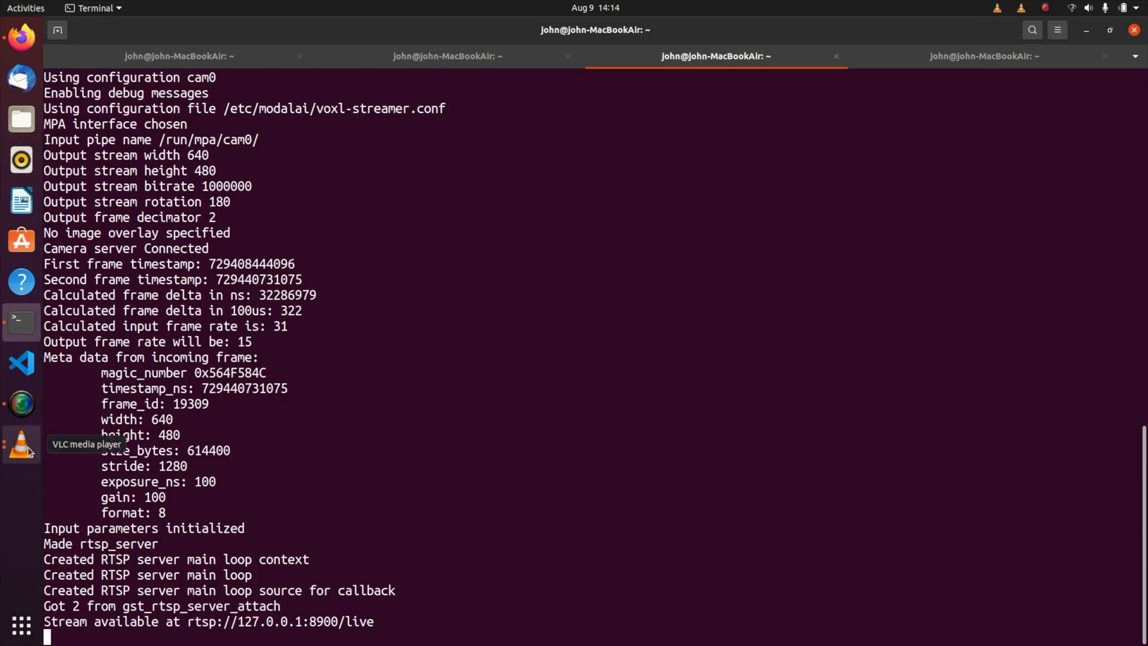
mouse_move(261, 359)
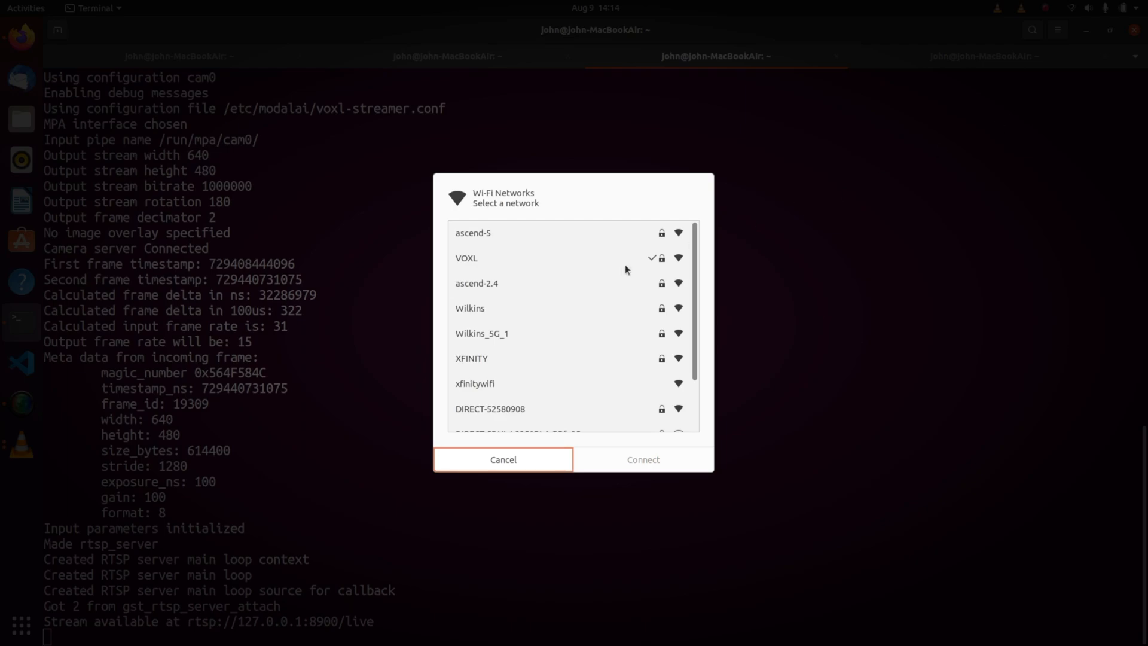
Cancel the Wi-Fi Networks dialog, staying on the VOXL network
left_click(503, 459)
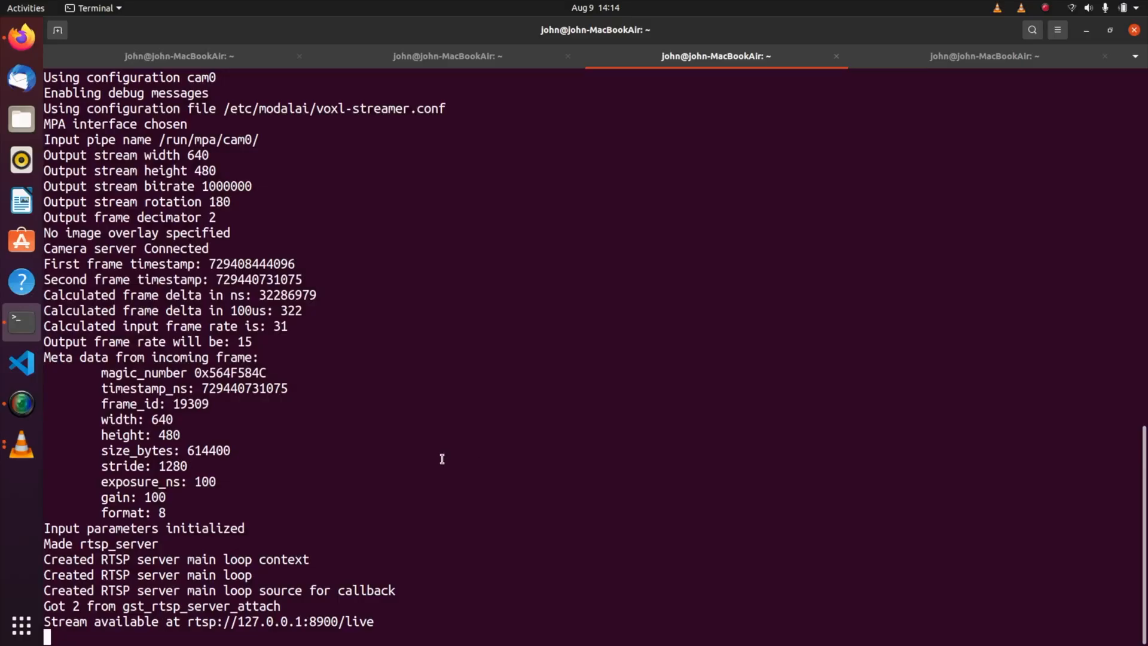
mouse_move(20, 444)
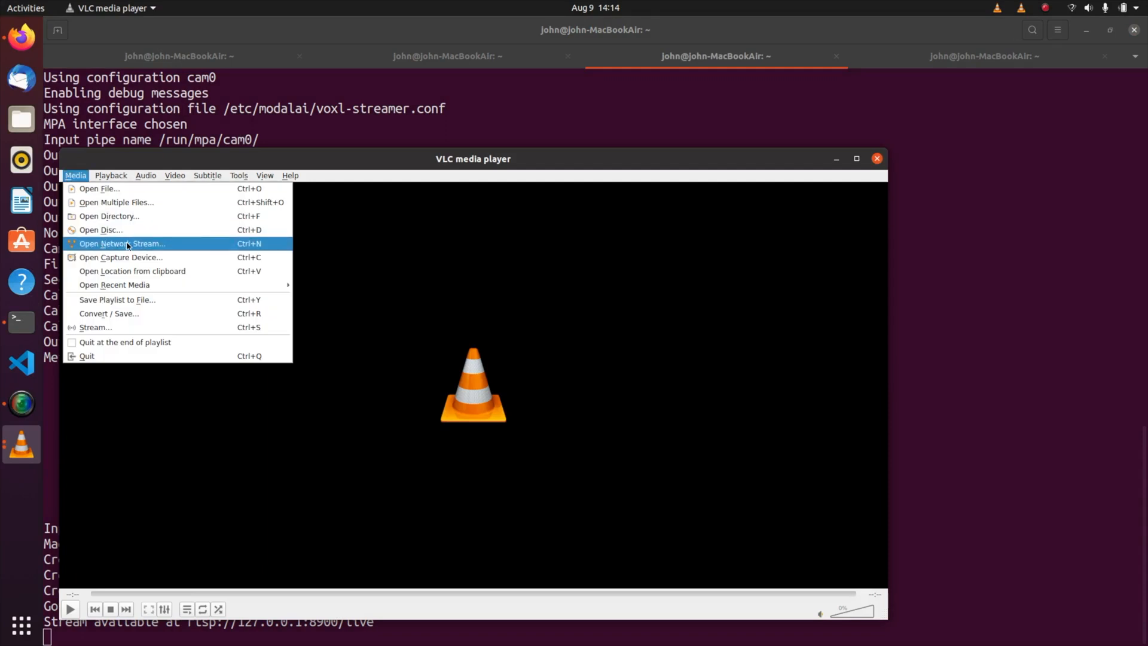
Play the network stream rtsp://192.168.1.1:8900/live from the cam0 feed
left_click(122, 243)
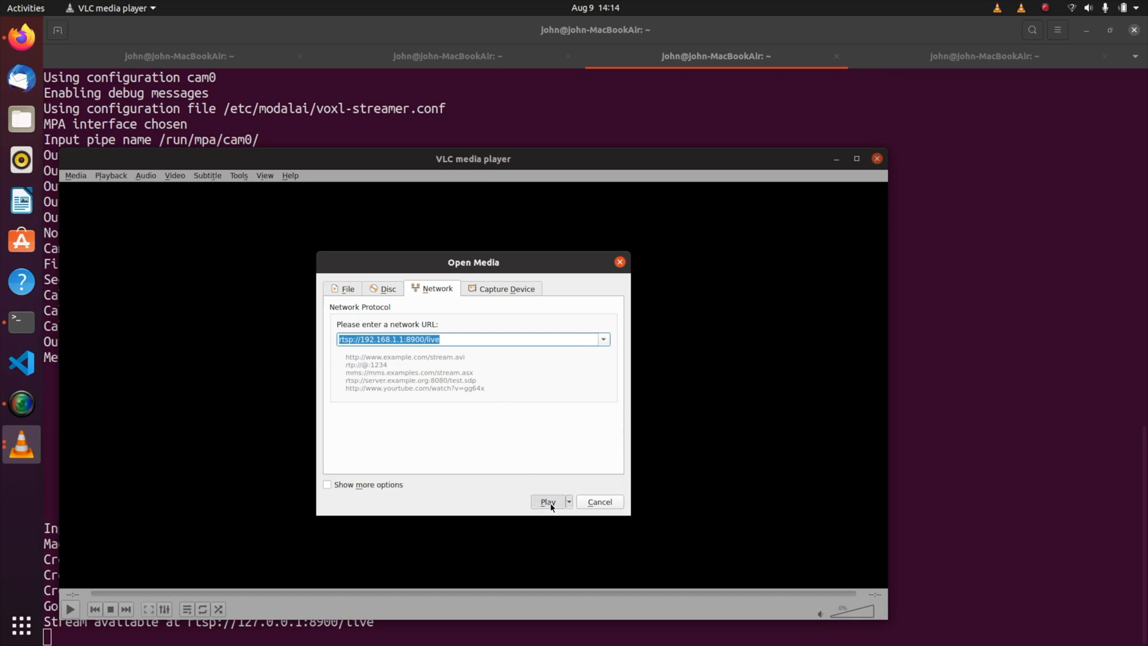
left_click(547, 501)
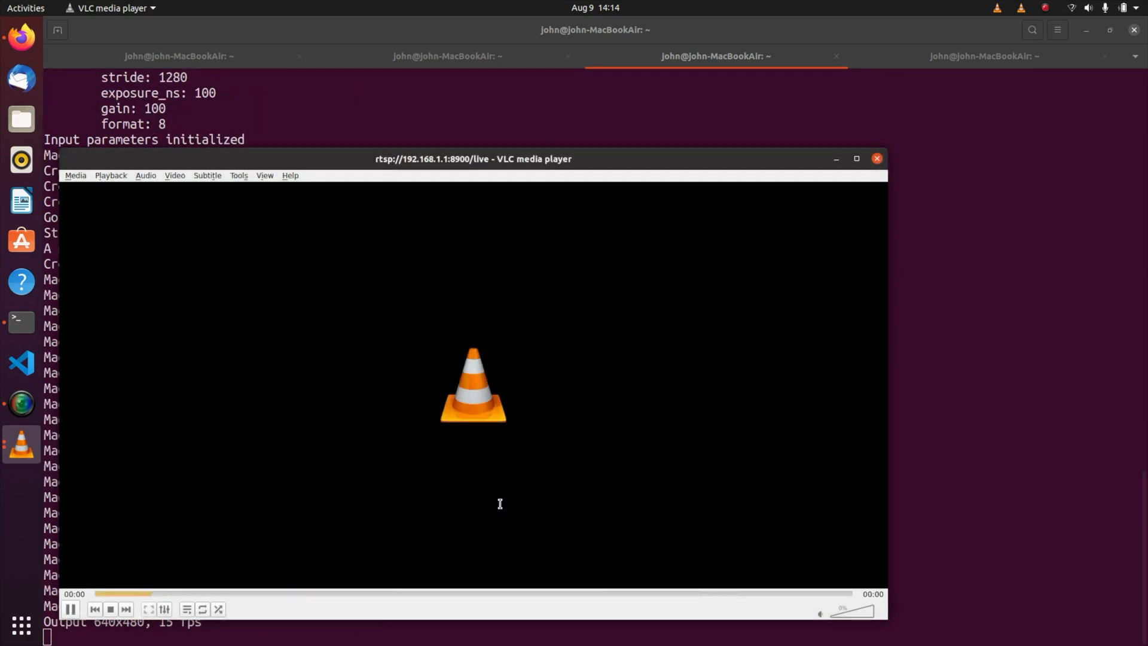